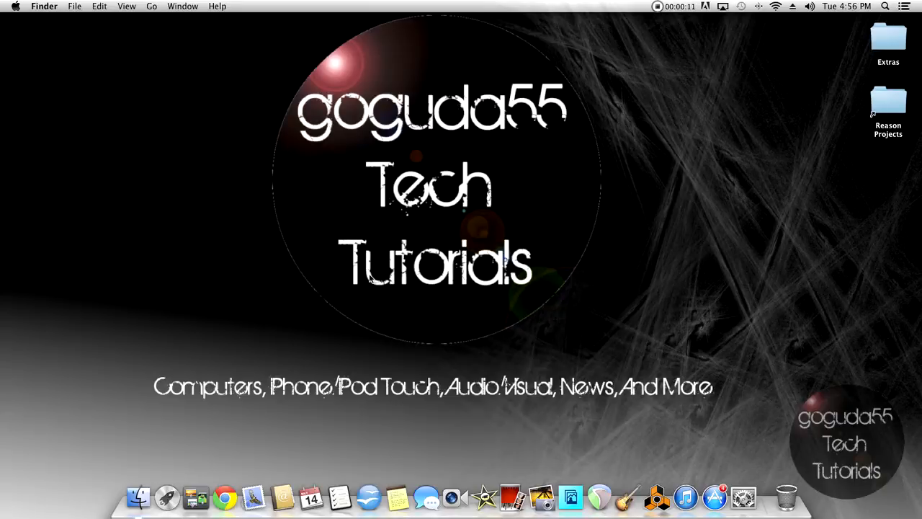
pyautogui.moveTo(264, 268)
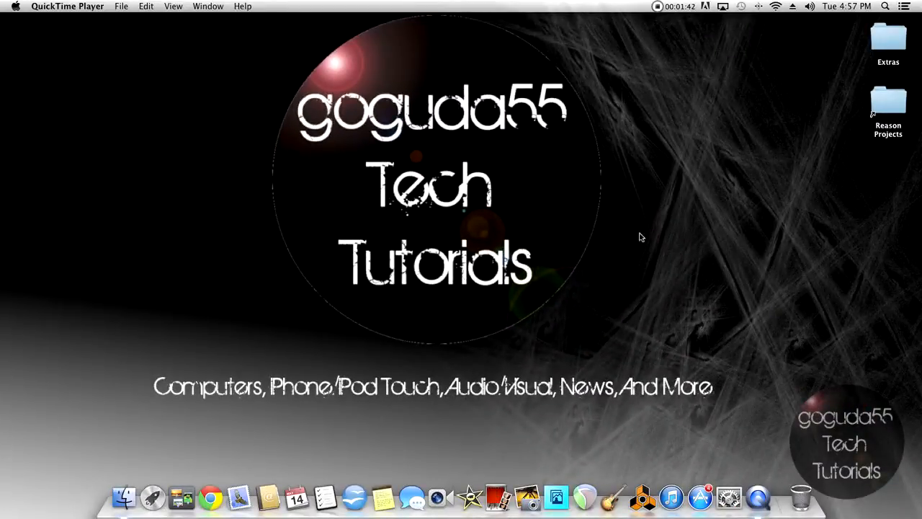
pyautogui.moveTo(128, 37)
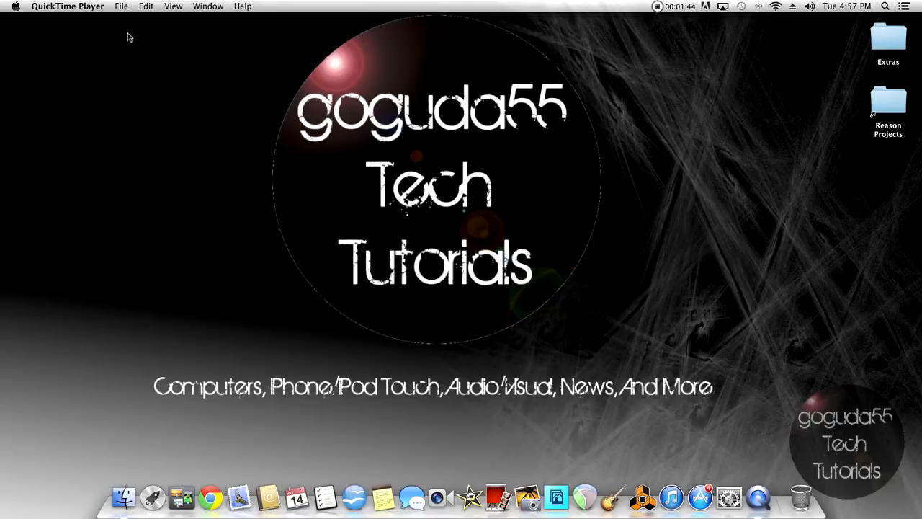
pyautogui.moveTo(758, 497)
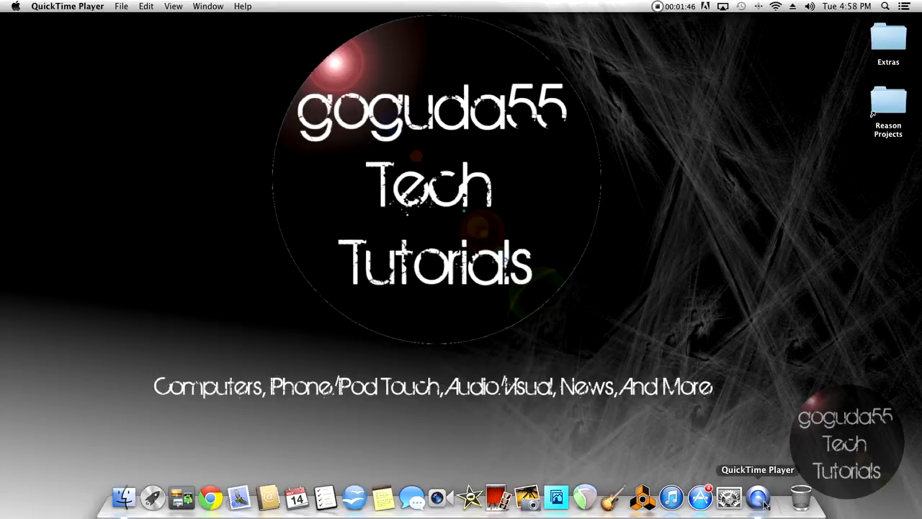
# Bring QuickTime Player to the front from the Dock
pyautogui.click(121, 6)
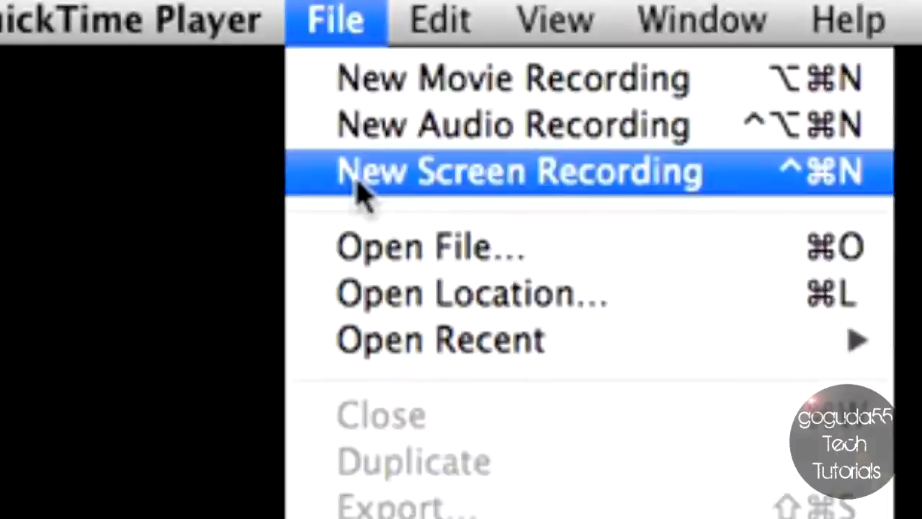
# Start a new screen recording using USB Audio CODEC microphone, High quality, with mouse clicks shown
pyautogui.click(519, 171)
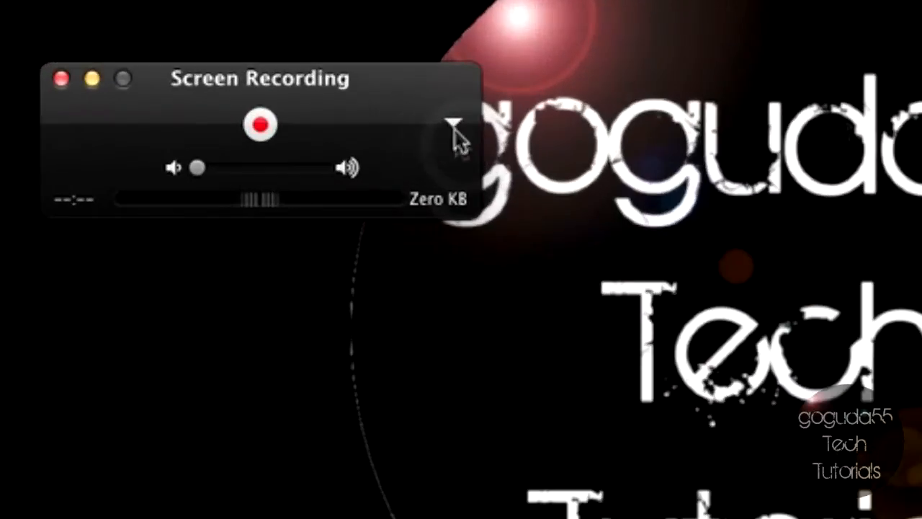
pyautogui.click(453, 124)
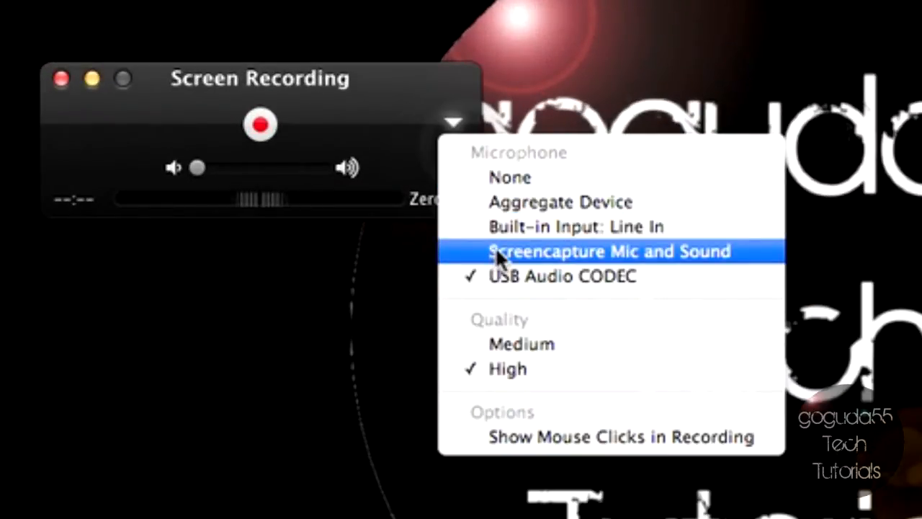
pyautogui.moveTo(504, 226)
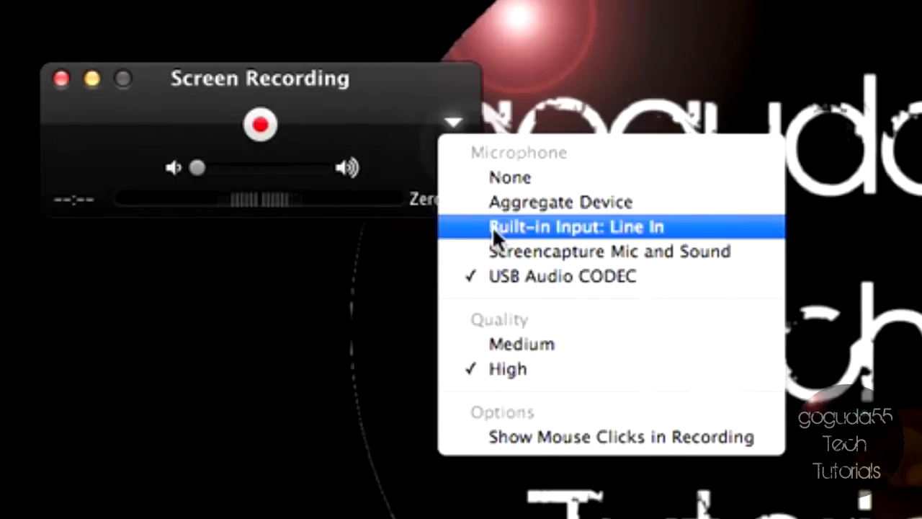
pyautogui.moveTo(537, 244)
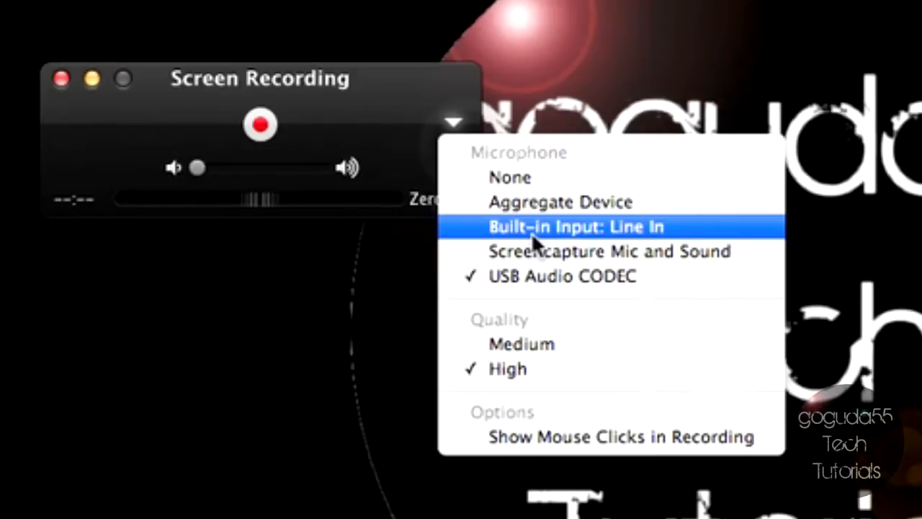
pyautogui.moveTo(518, 280)
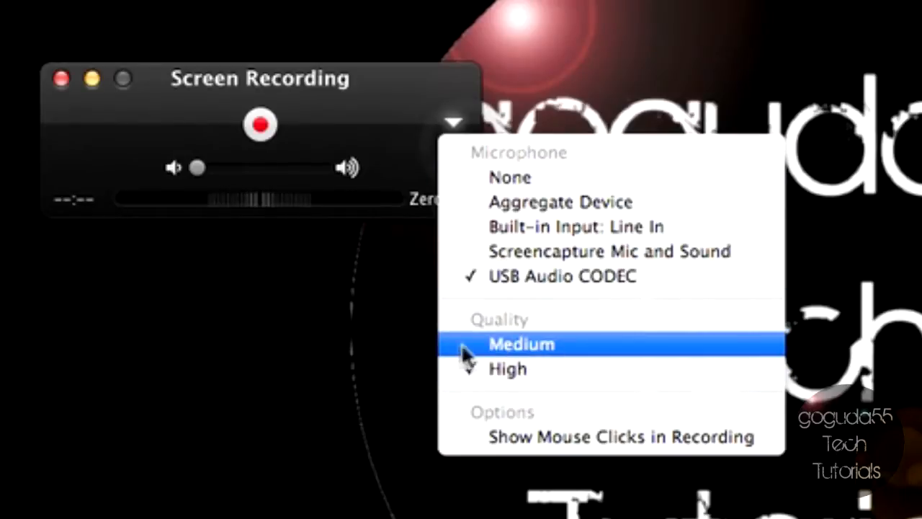
pyautogui.click(507, 368)
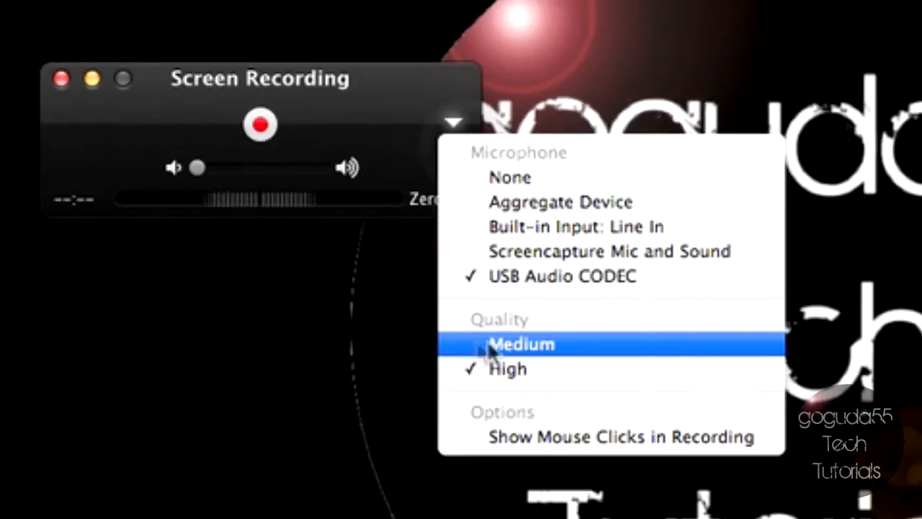
pyautogui.moveTo(508, 368)
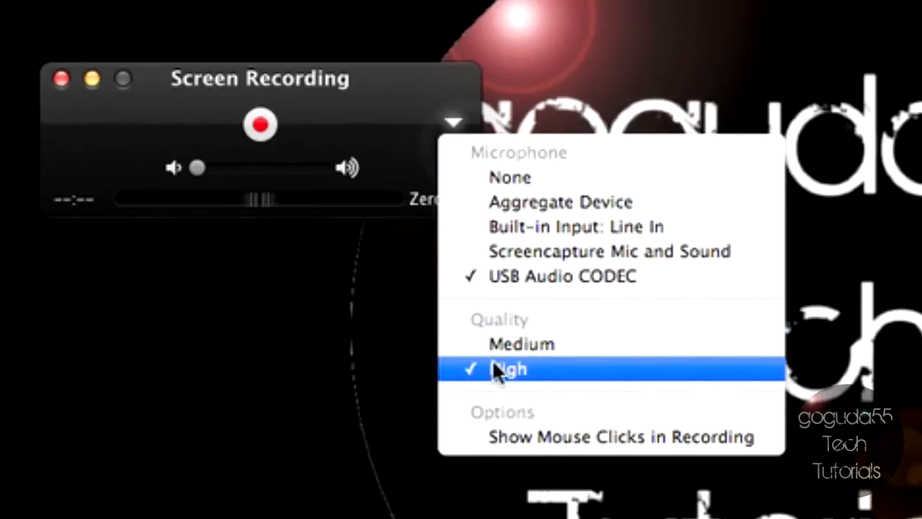
pyautogui.moveTo(508, 436)
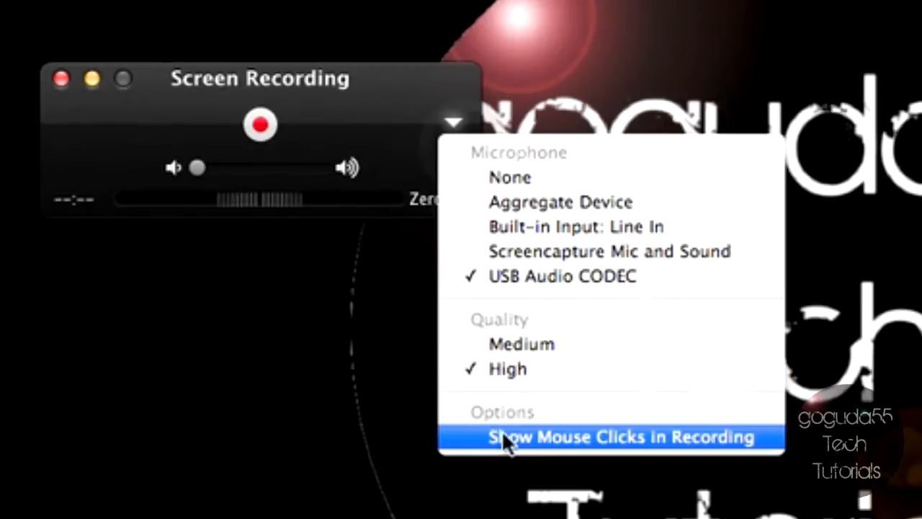
pyautogui.moveTo(544, 439)
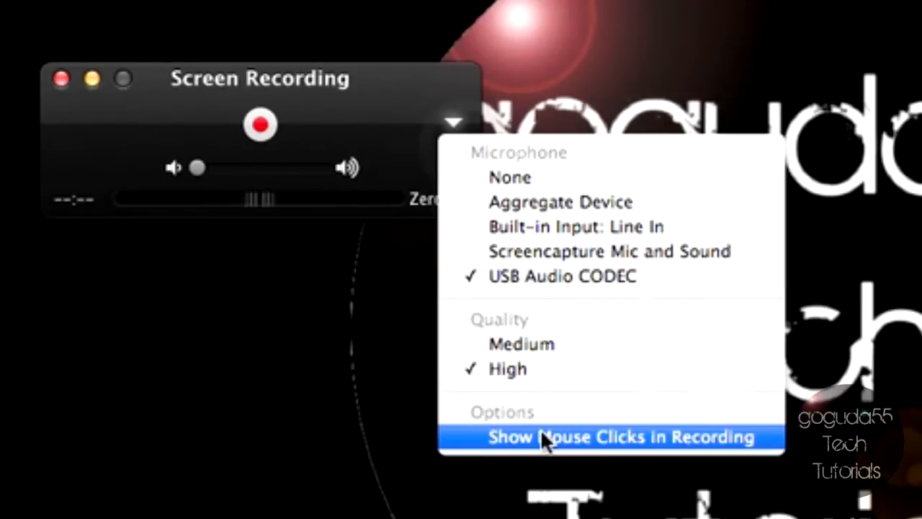
pyautogui.click(610, 436)
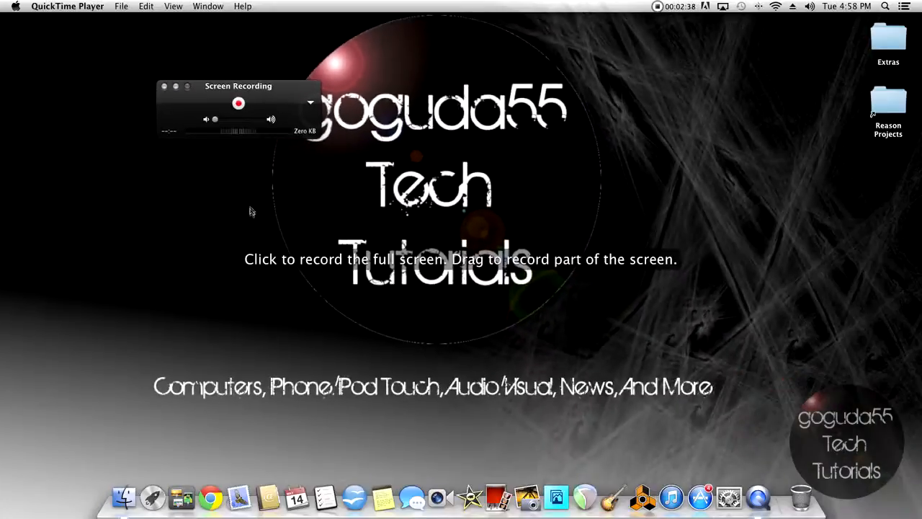
pyautogui.moveTo(103, 111)
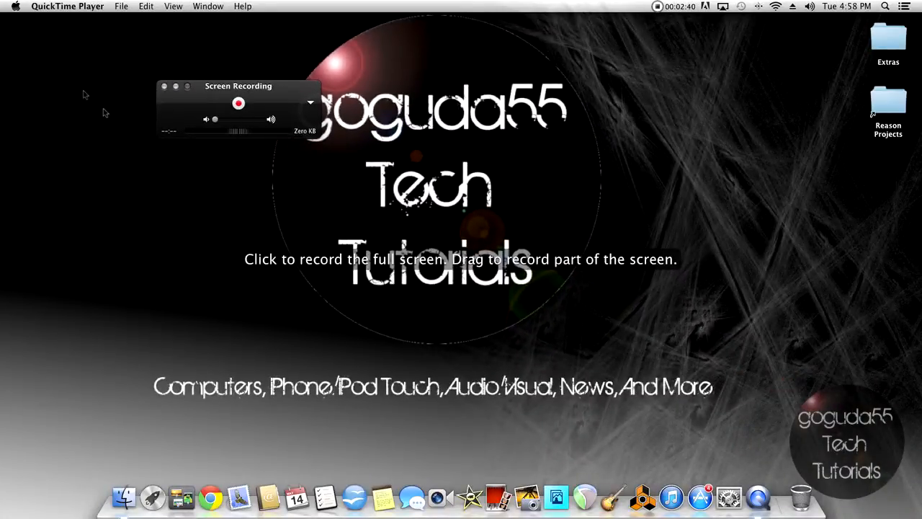
# Drag out a screen area from (150,140) to (968,522) to begin capturing
pyautogui.moveTo(108, 100); pyautogui.dragTo(697, 376)
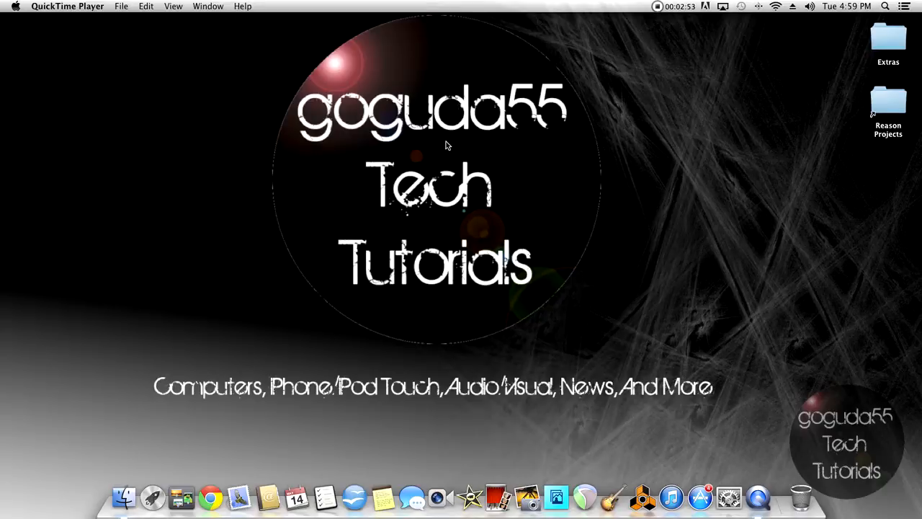
pyautogui.moveTo(389, 169)
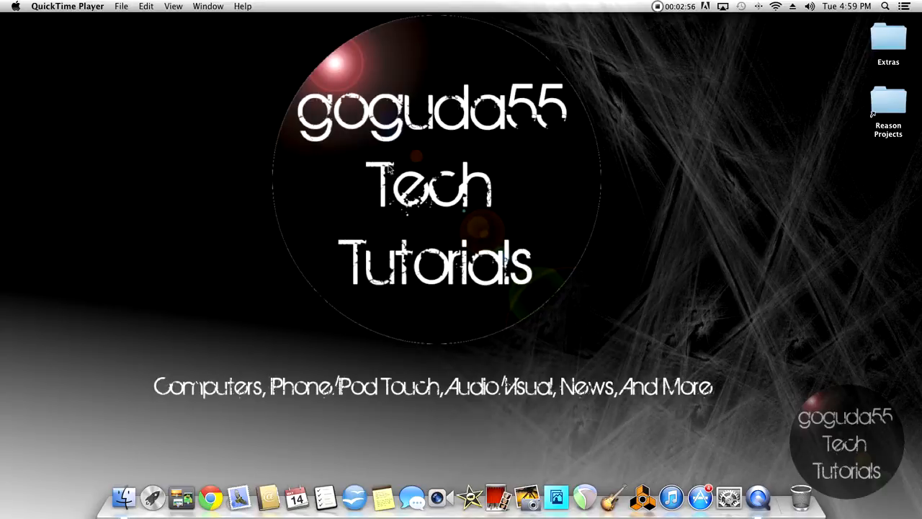
pyautogui.moveTo(562, 171)
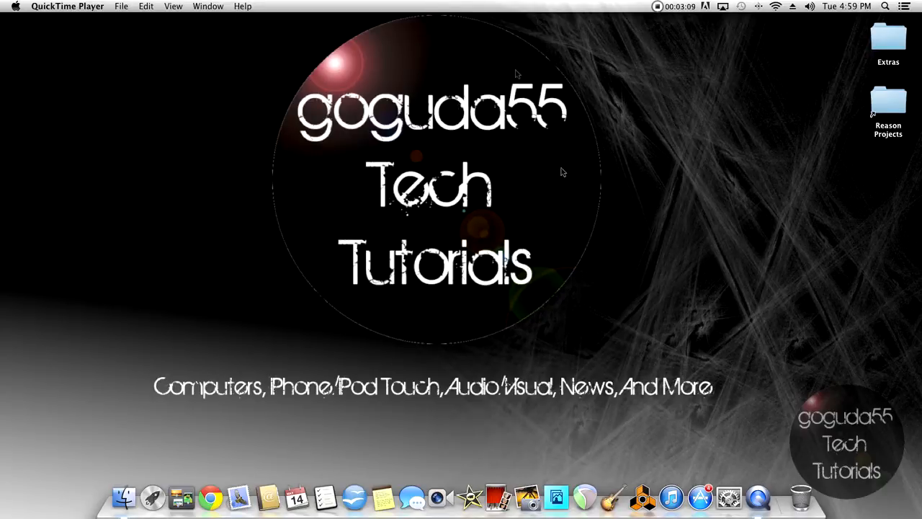
pyautogui.moveTo(363, 61)
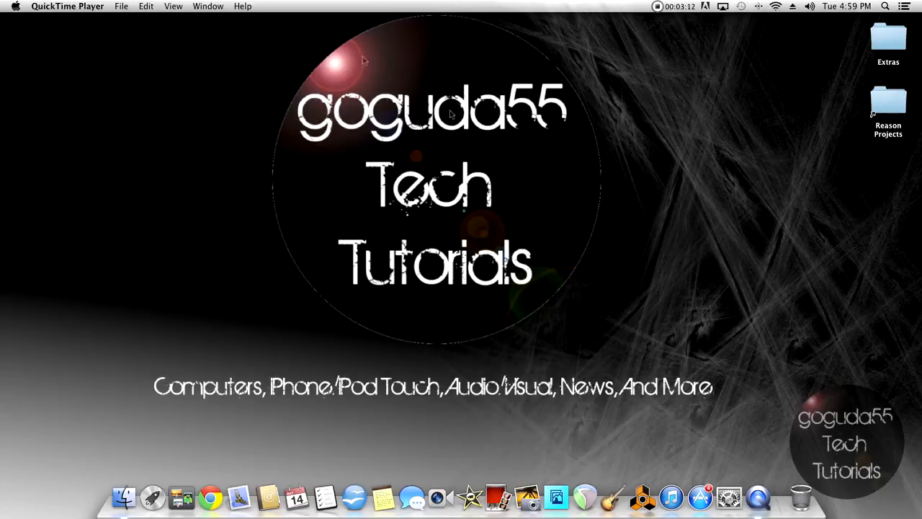
pyautogui.moveTo(344, 147)
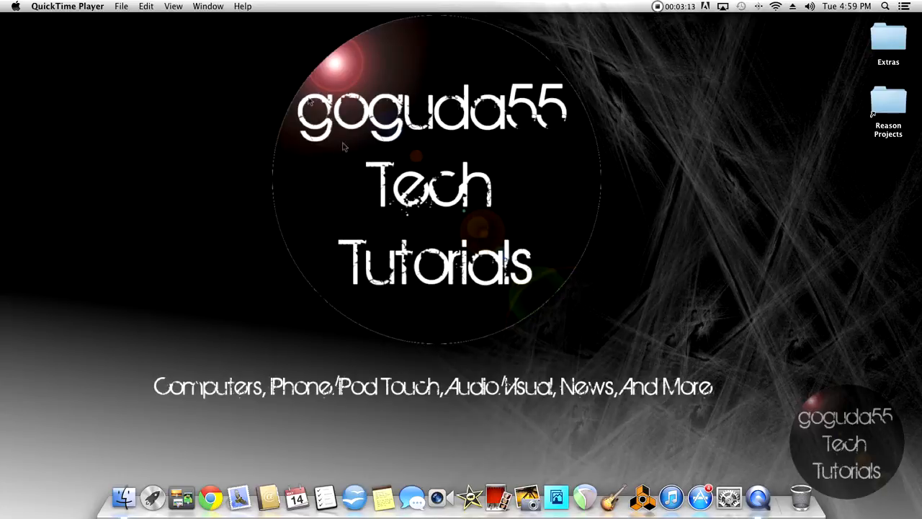
pyautogui.moveTo(203, 122)
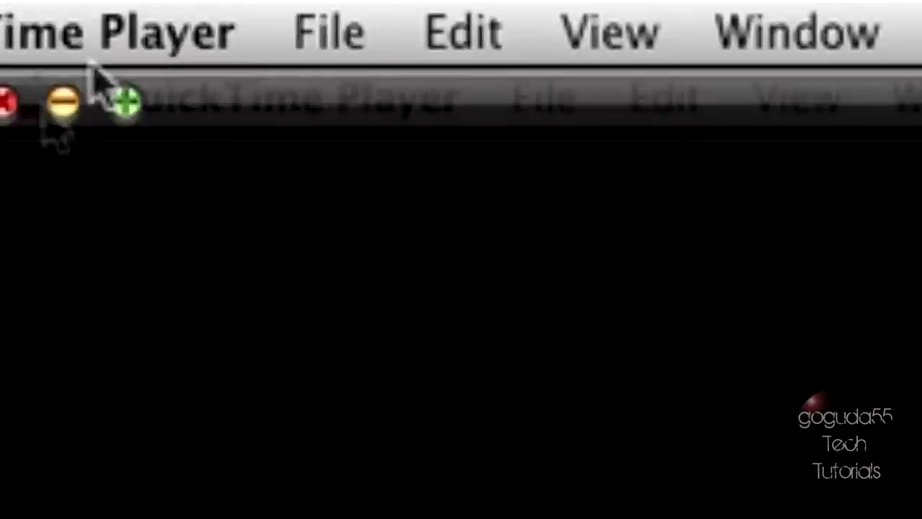
# Set up File > Export to save the Untitled recording as a Movie on the Desktop
pyautogui.click(328, 32)
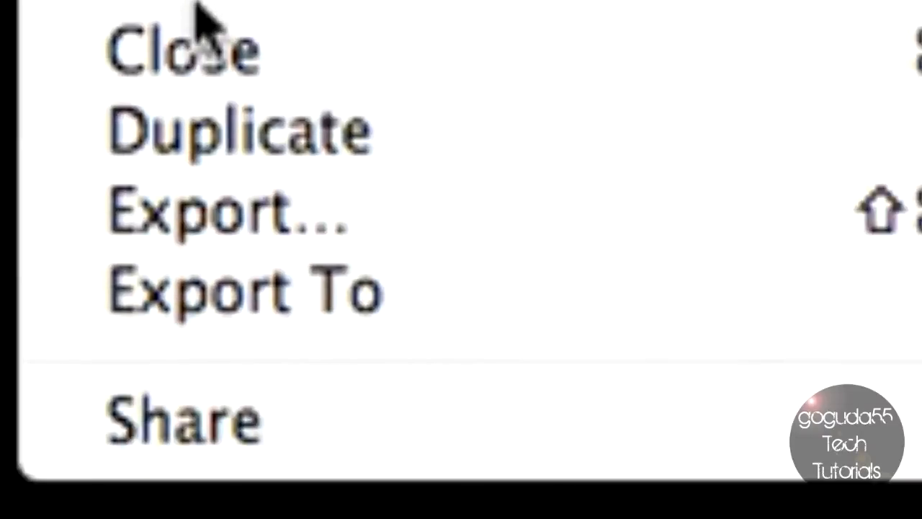
pyautogui.click(226, 208)
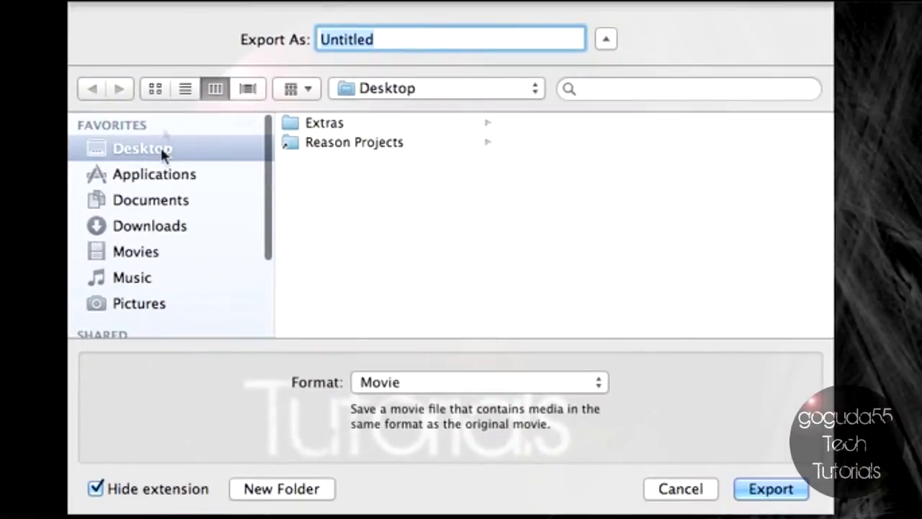
pyautogui.click(479, 381)
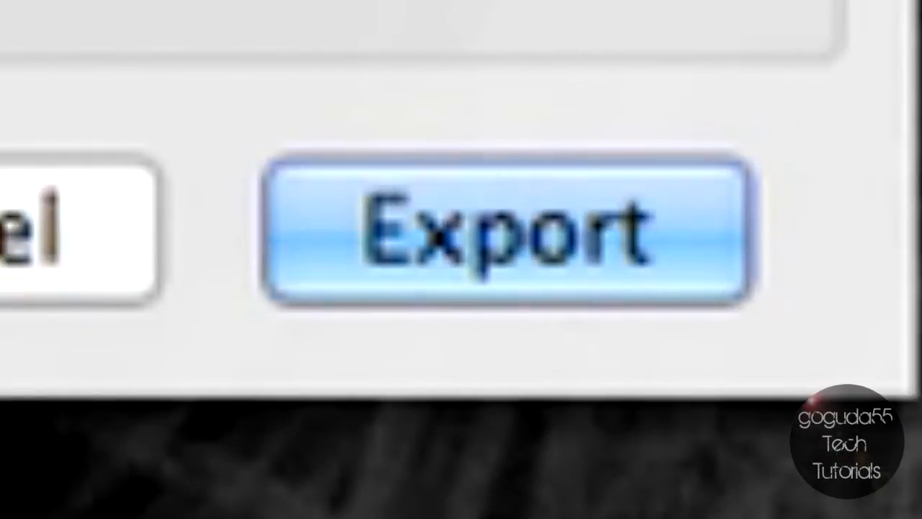
# Confirm the export so Untitled.mov begins exporting with a progress window
pyautogui.click(507, 231)
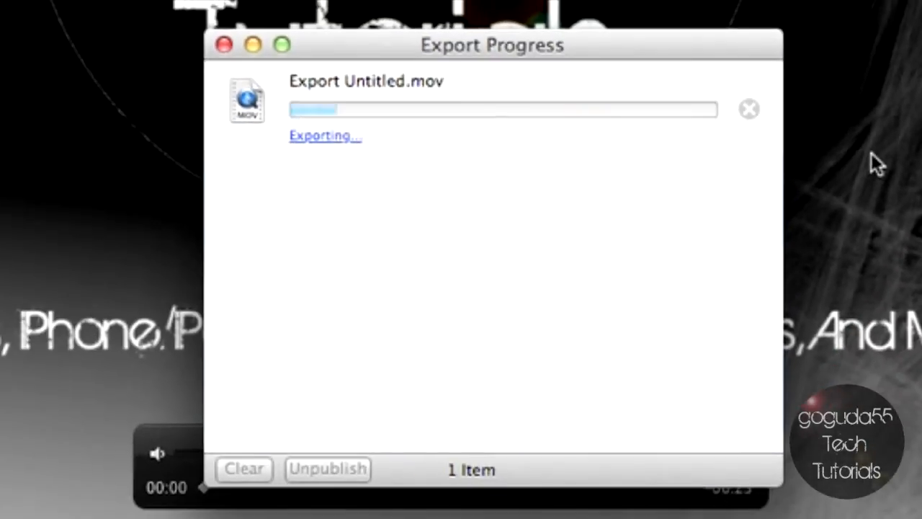
pyautogui.moveTo(688, 270)
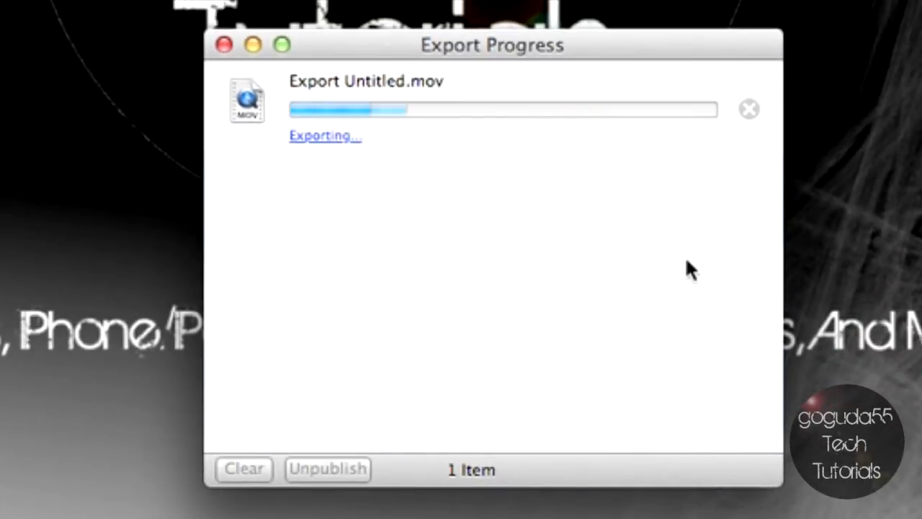